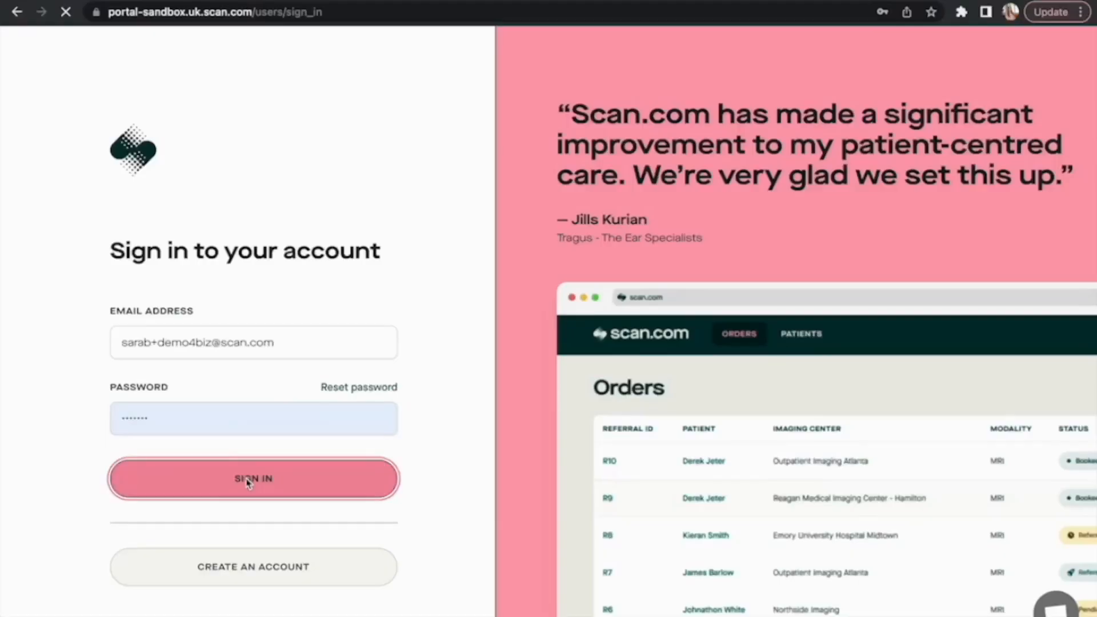
- Sign in, browse the Patients list, then return to My Referrals
left_click(253, 478)
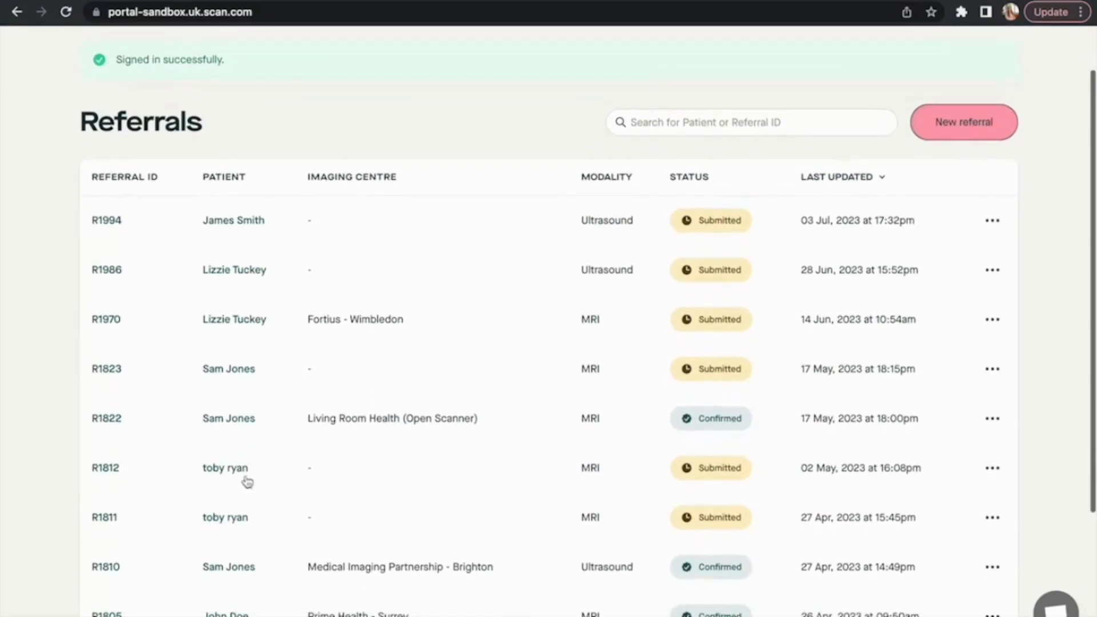
mouse_move(240, 287)
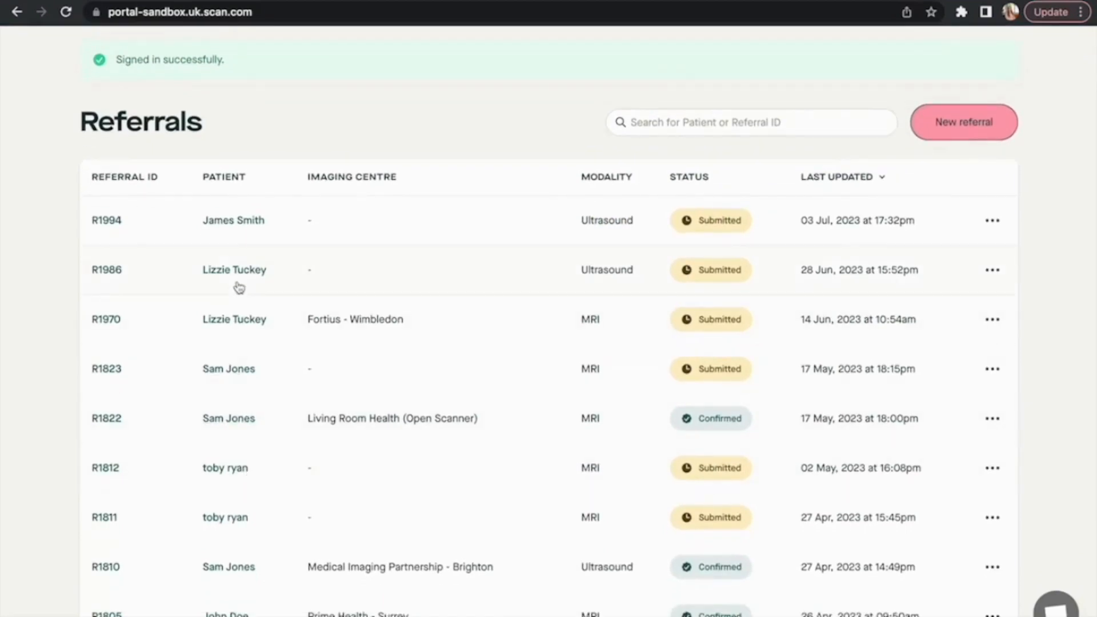
left_click(396, 53)
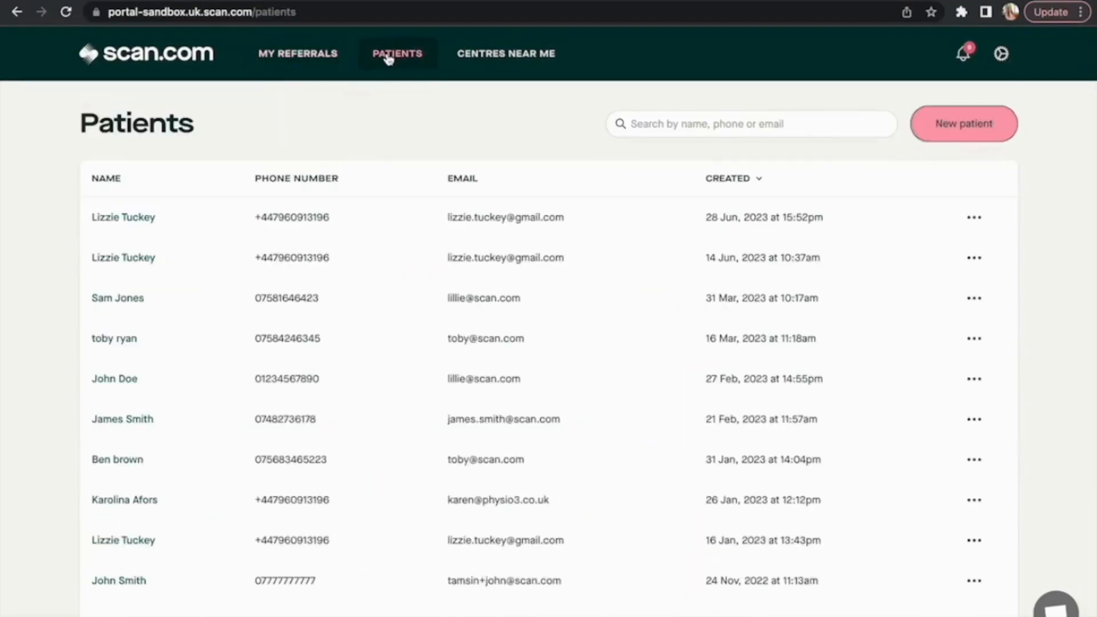
scroll("down", 3)
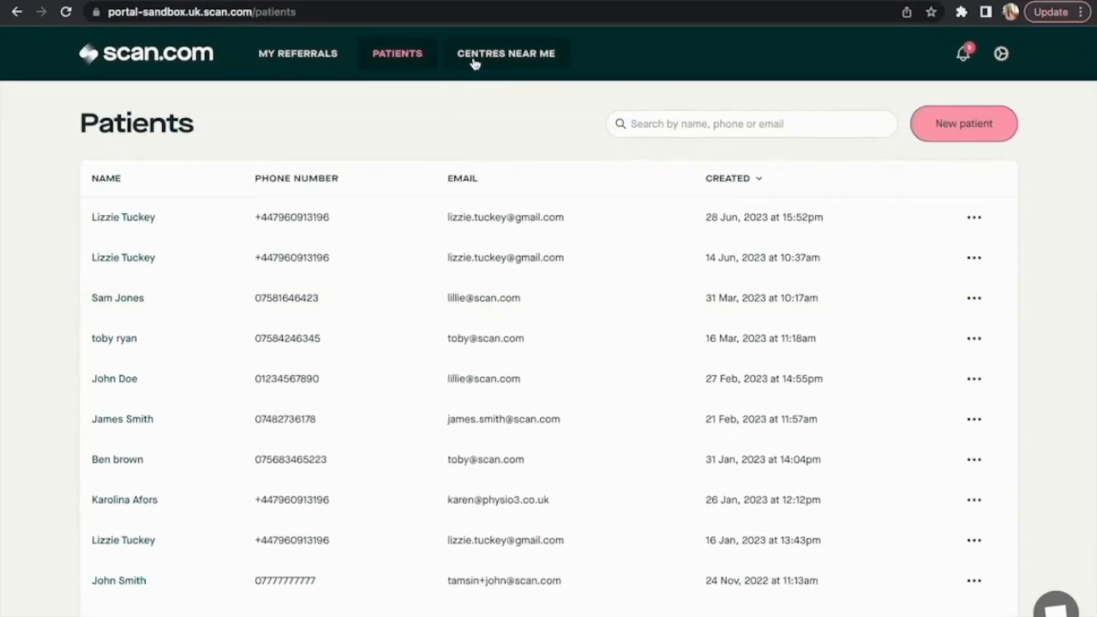
left_click(297, 53)
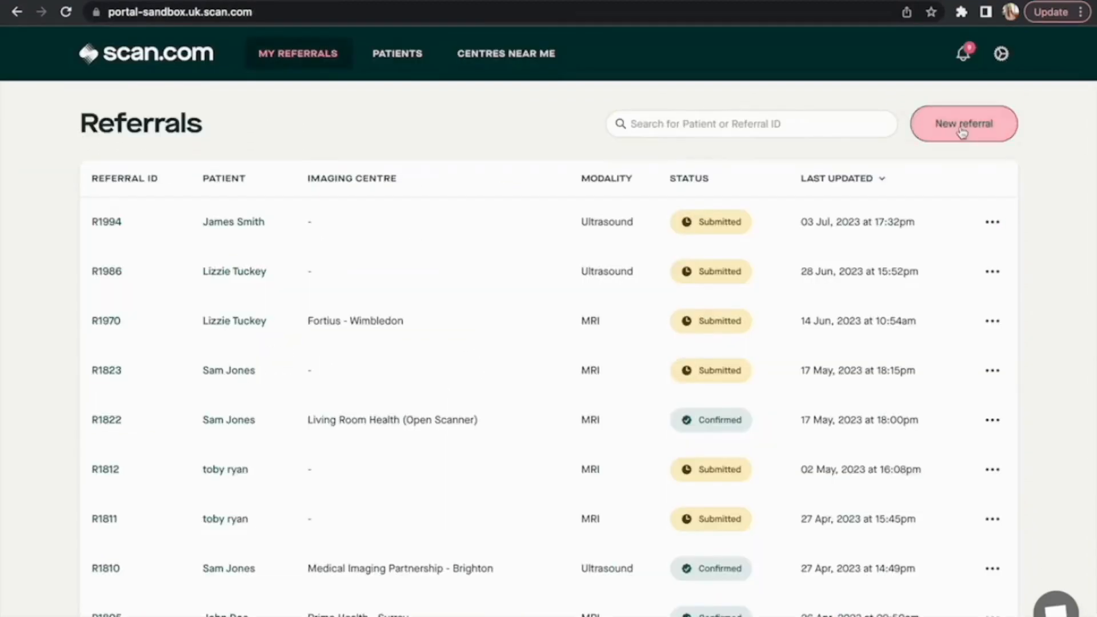
- Start a referral for new patient John Smith and save his personal details
left_click(962, 124)
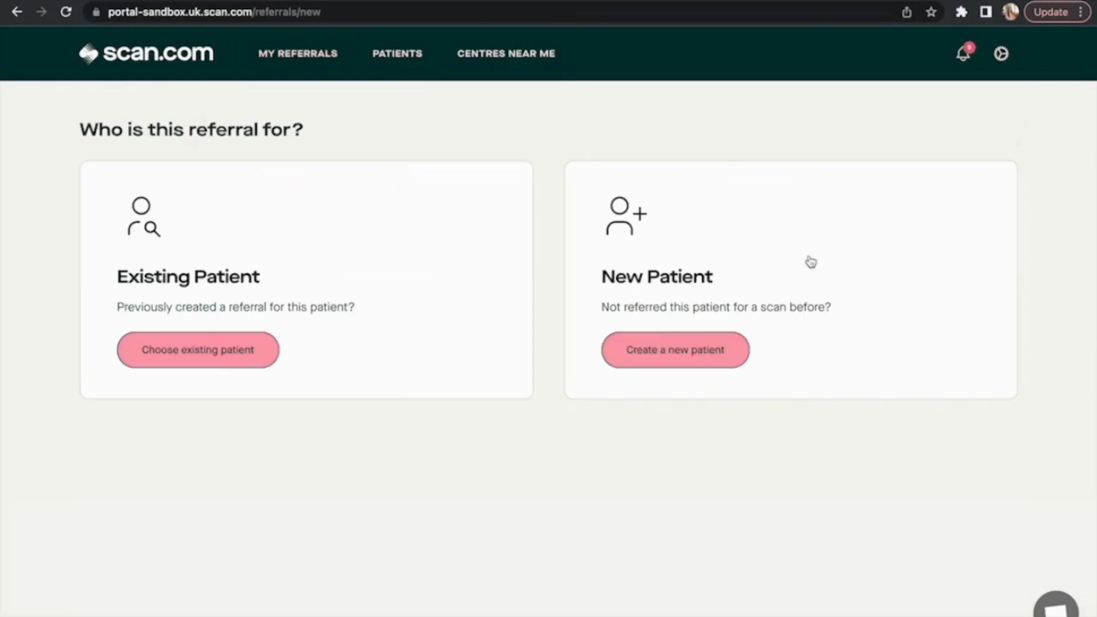
left_click(674, 349)
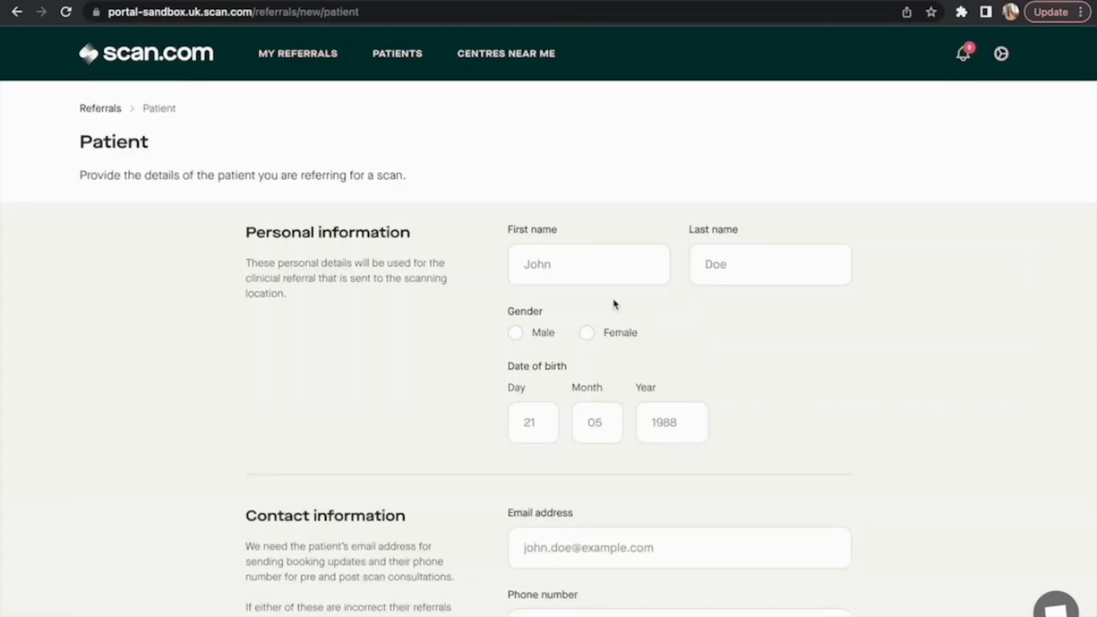
left_click(768, 264)
type("johnsmith@gmail.c")
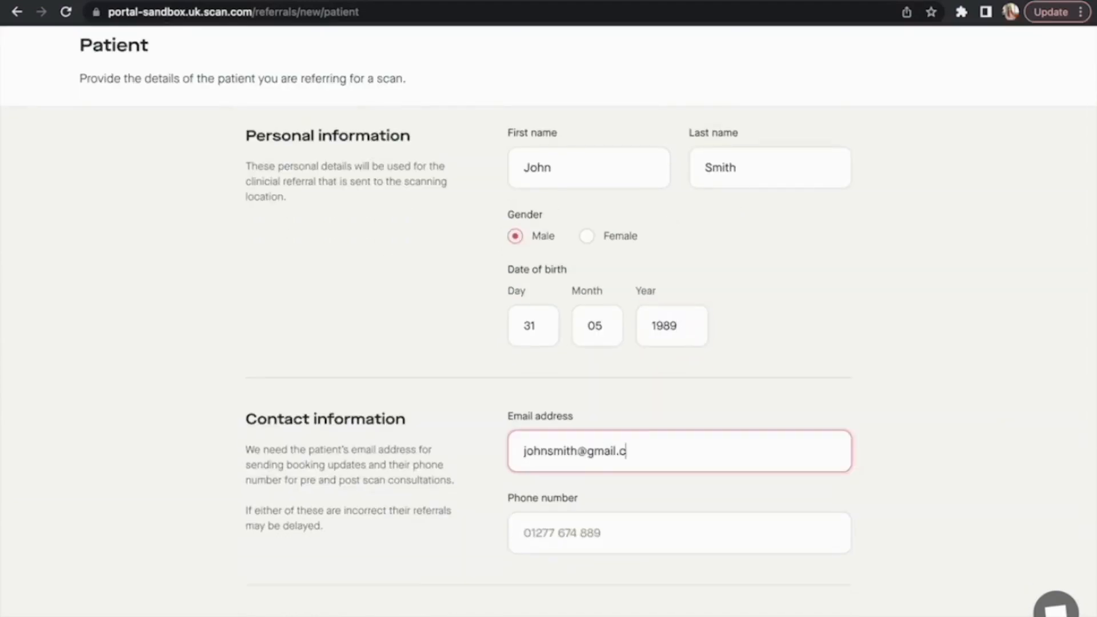
scroll("down", 3)
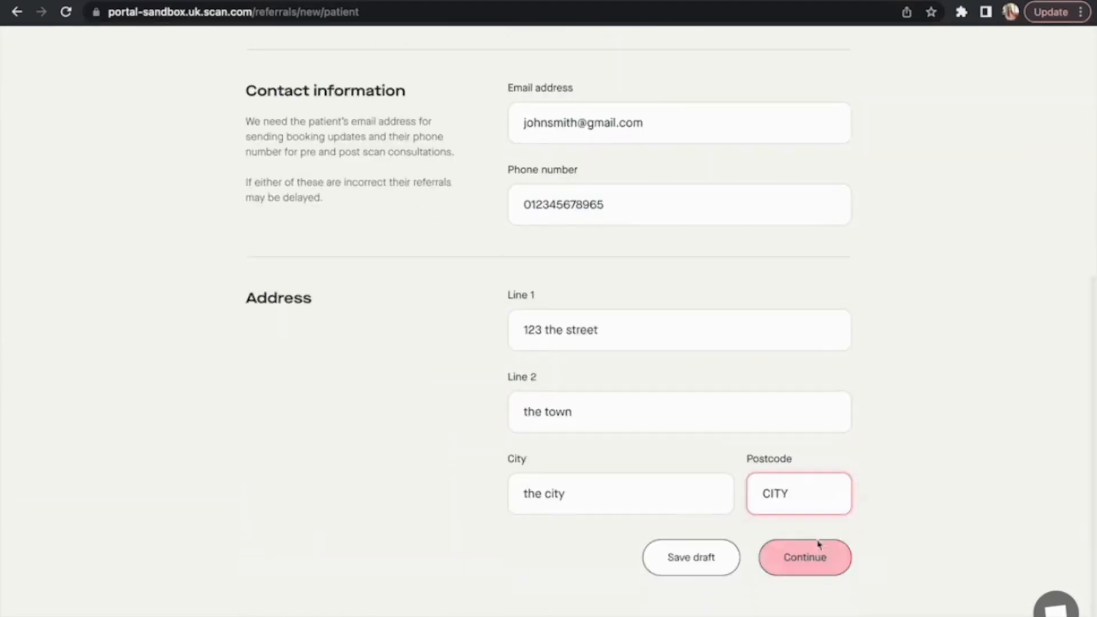
left_click(803, 557)
type("The patient is a te")
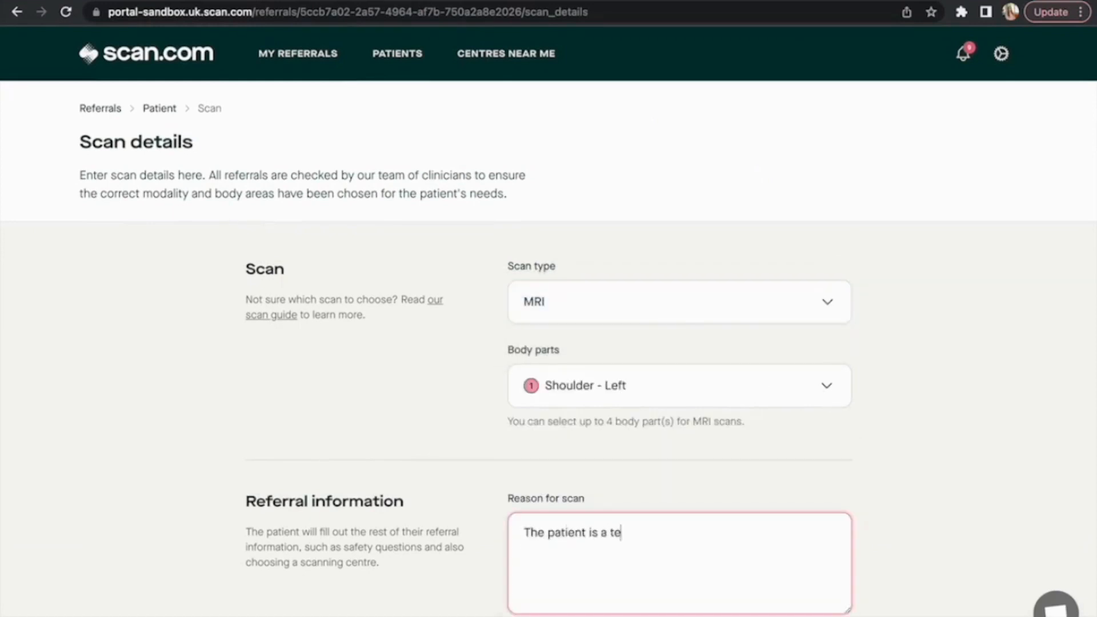
- Enter the reason for scan: tennis player with sharp overhead-serving pain, check rotator cuff tear
type("nnis player who is having sharp")
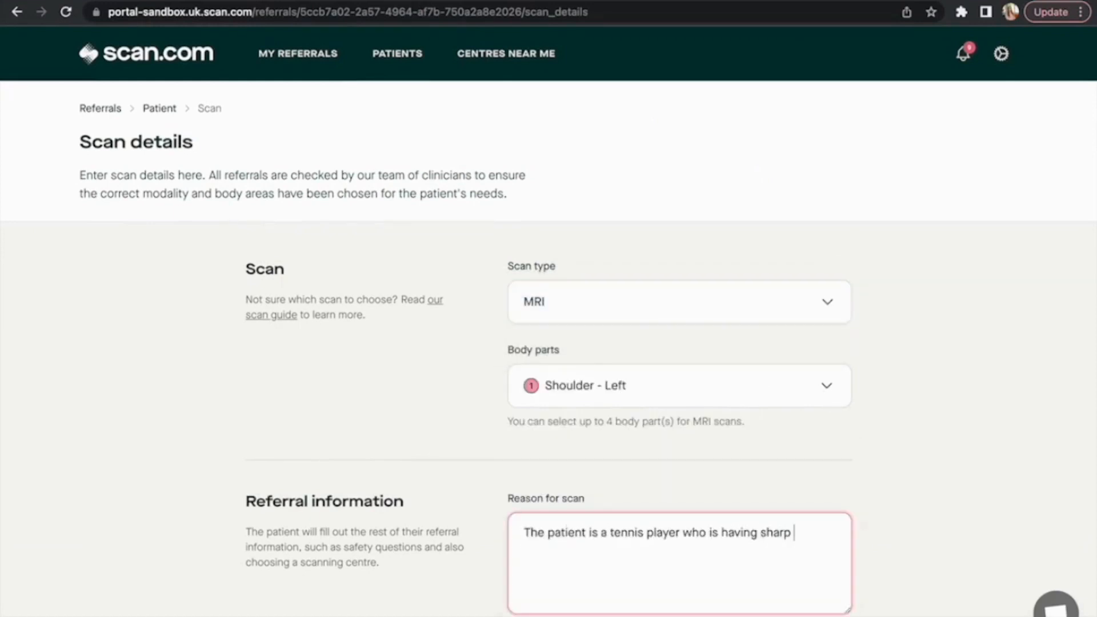
type("pain when serving overhead. Check for rotator cuff tear.")
type("R1234")
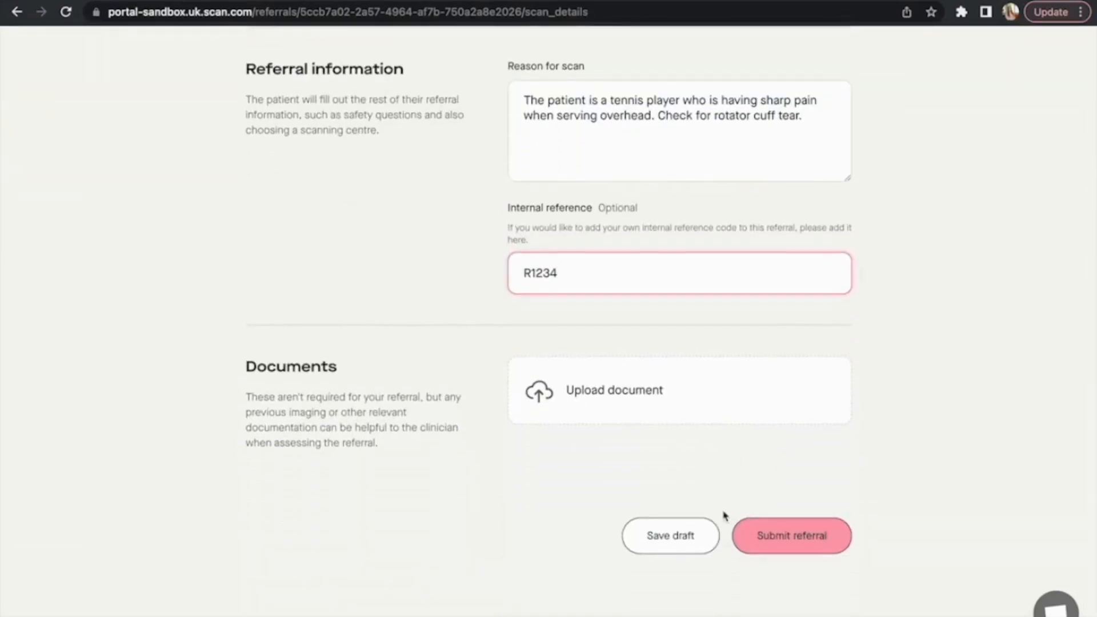
- Submit referral R1995 and scroll through its referral page
left_click(790, 535)
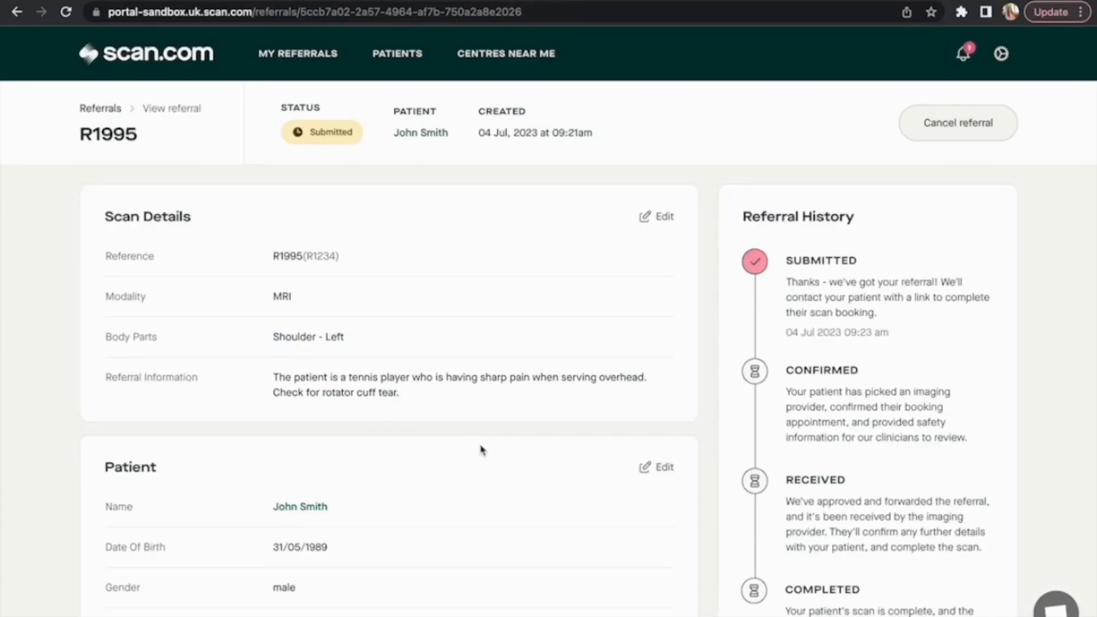
scroll("down", 3)
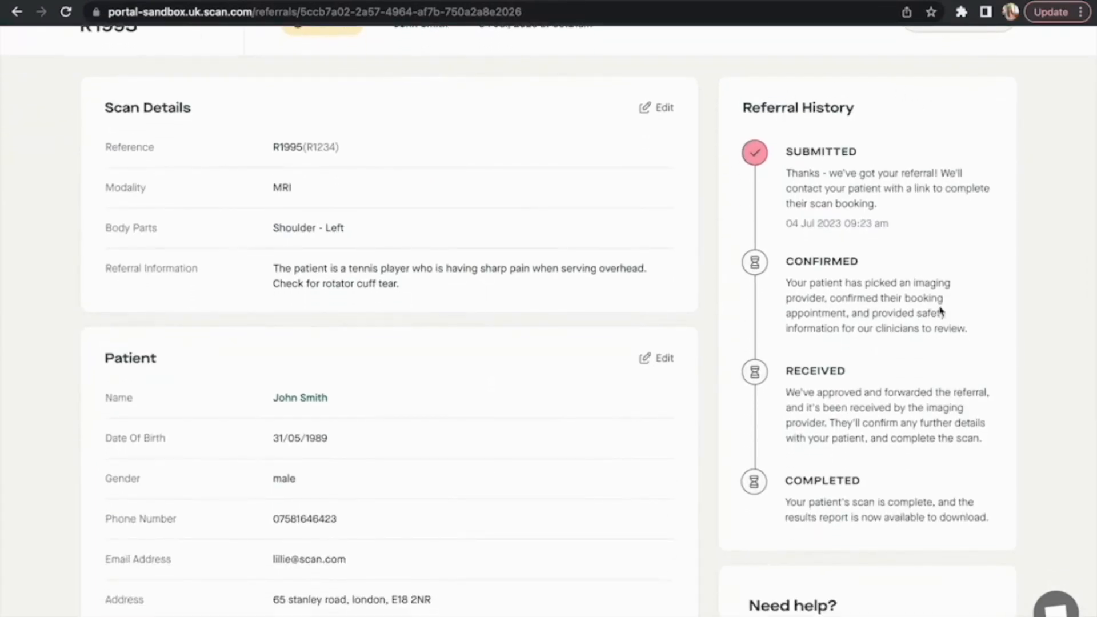
scroll("down", 3)
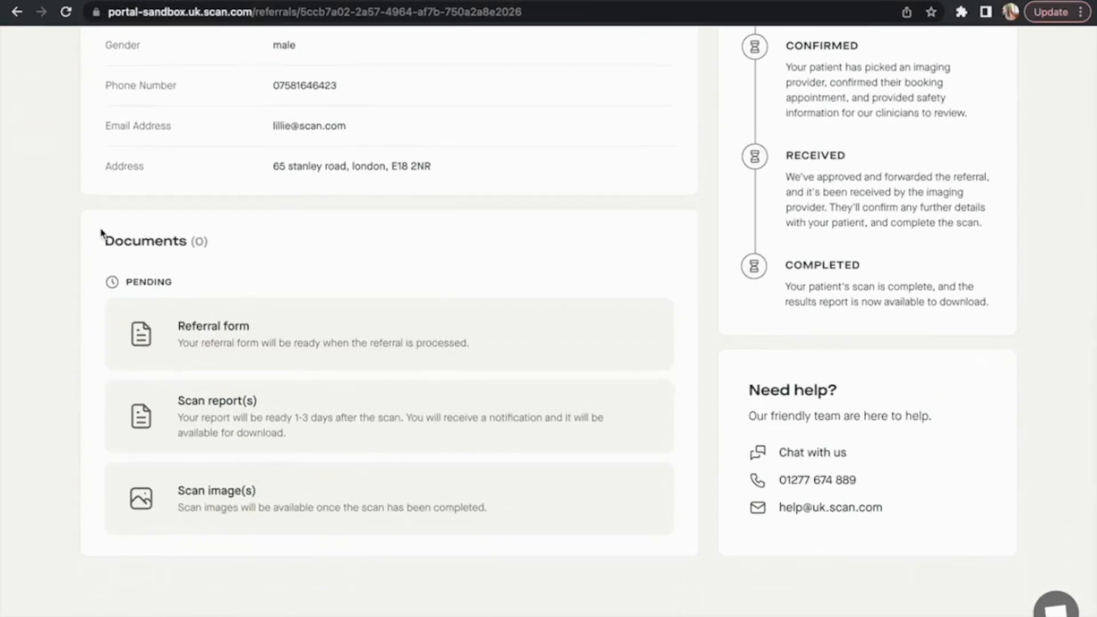
mouse_move(293, 495)
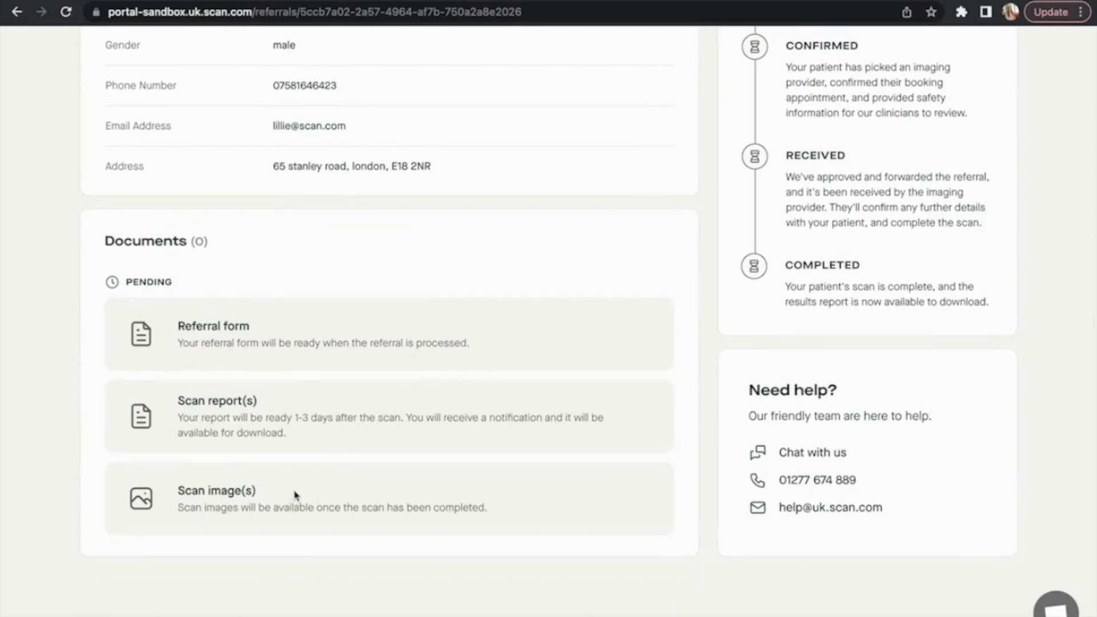
scroll("up", 3)
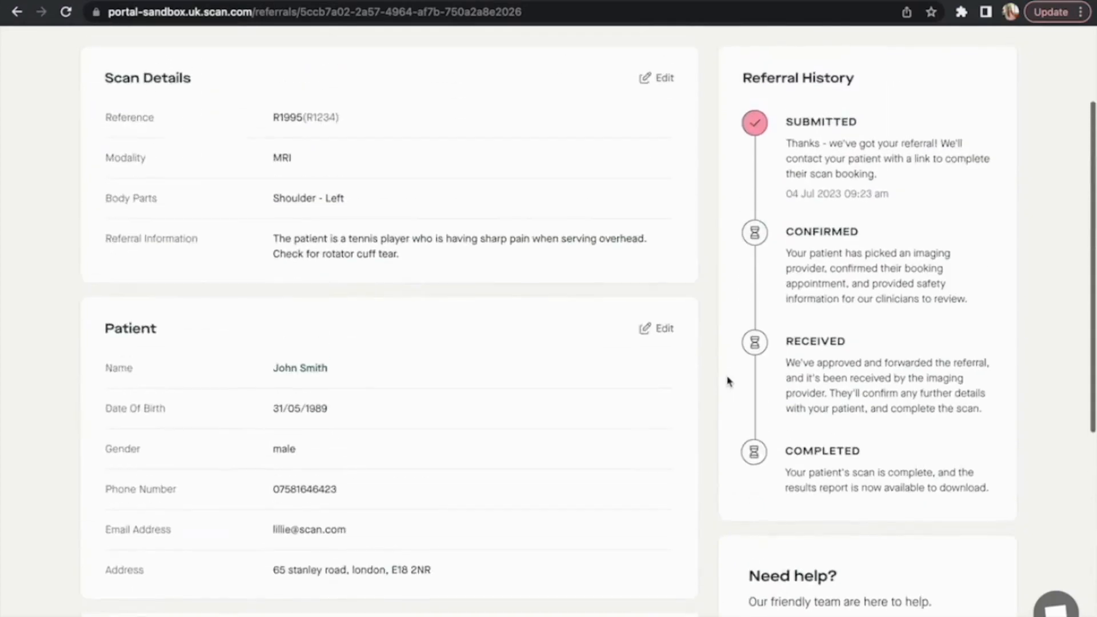
scroll("up", 3)
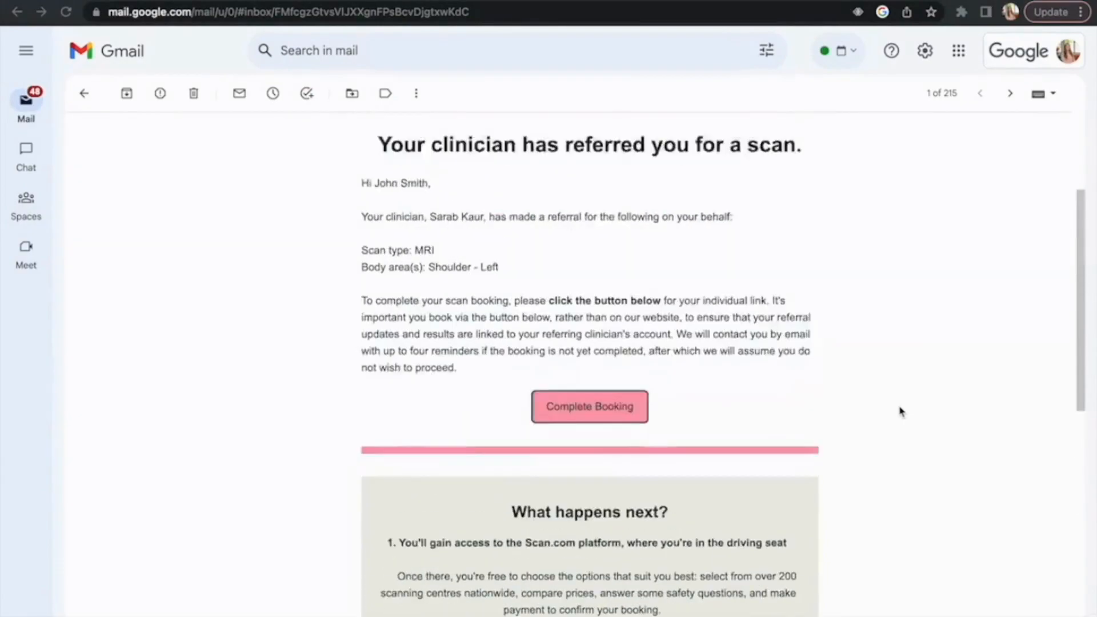
- Choose Canary Wharf 3T, submit the safety answers, and pay £80
left_click(588, 405)
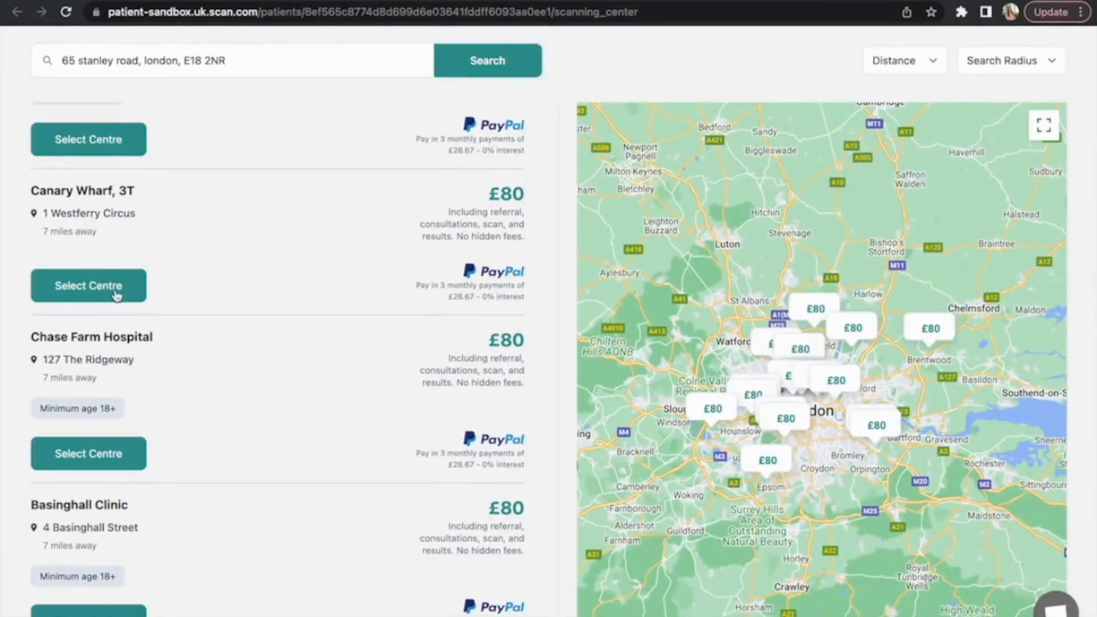
left_click(88, 285)
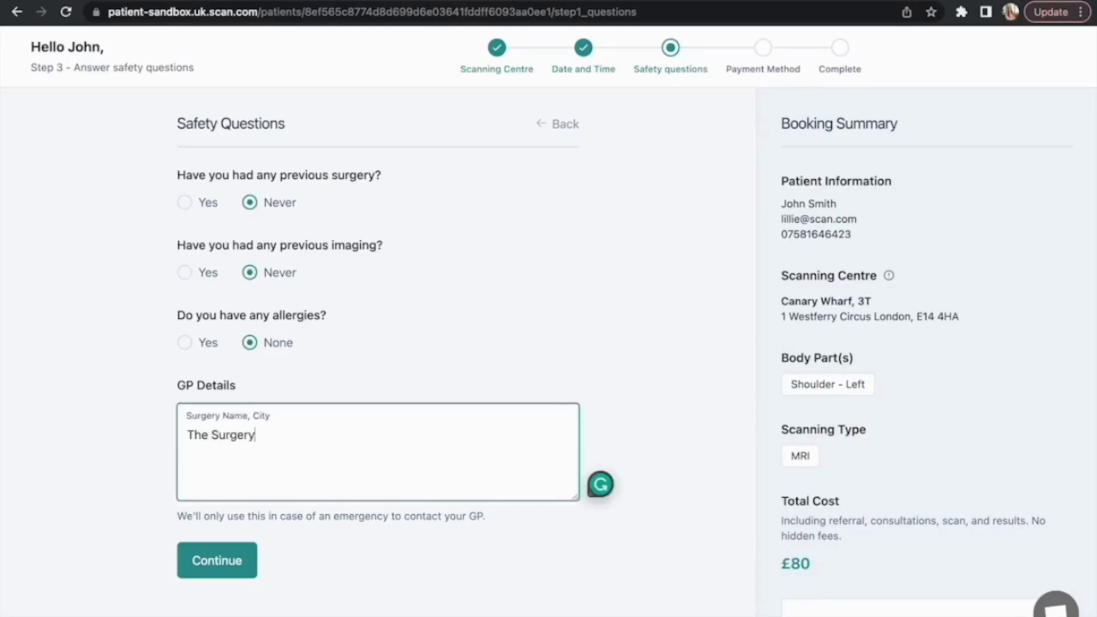
left_click(216, 560)
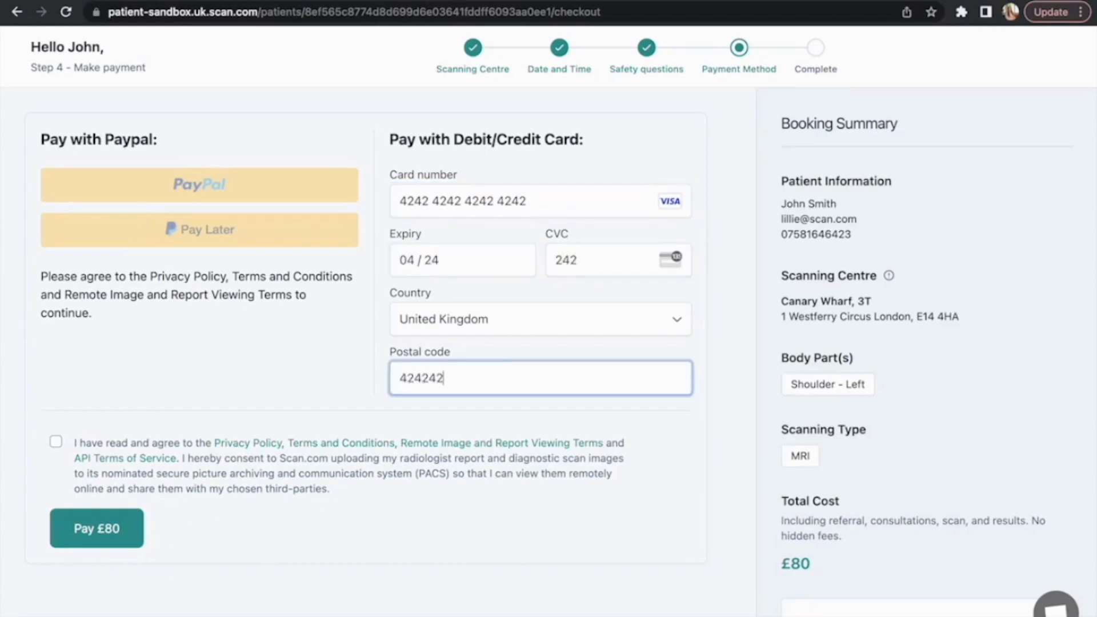
left_click(96, 528)
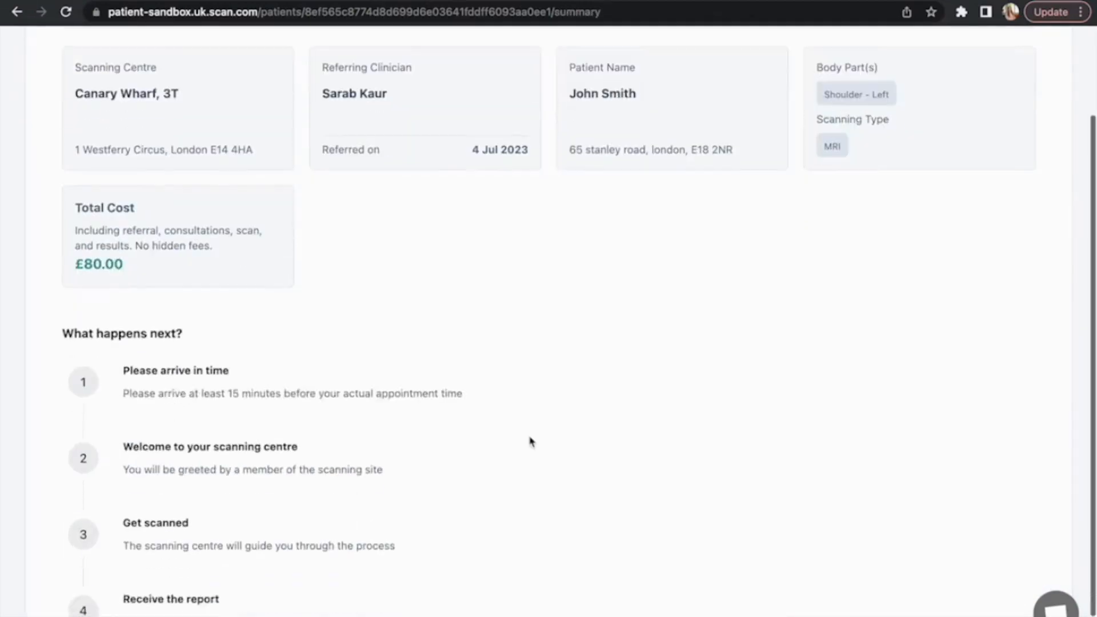